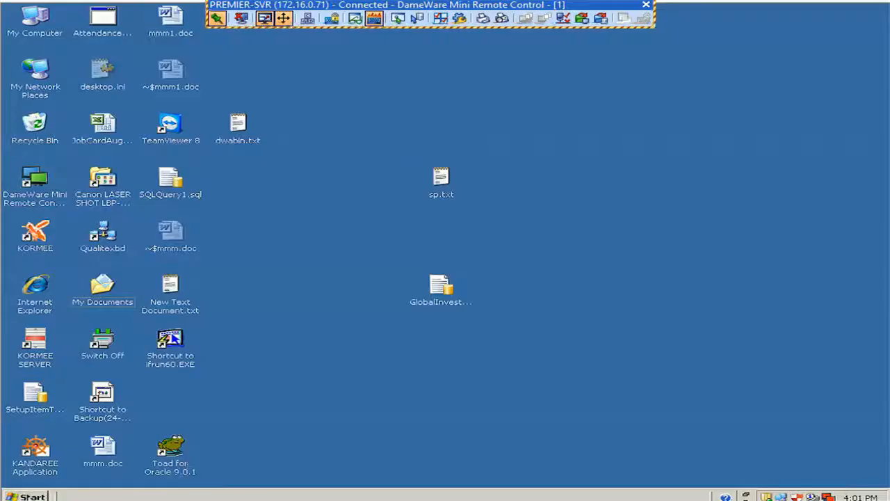
Launch SQL Server Management Studio and attempt an sa connection, acknowledging the account-locked-out error.
click(35, 496)
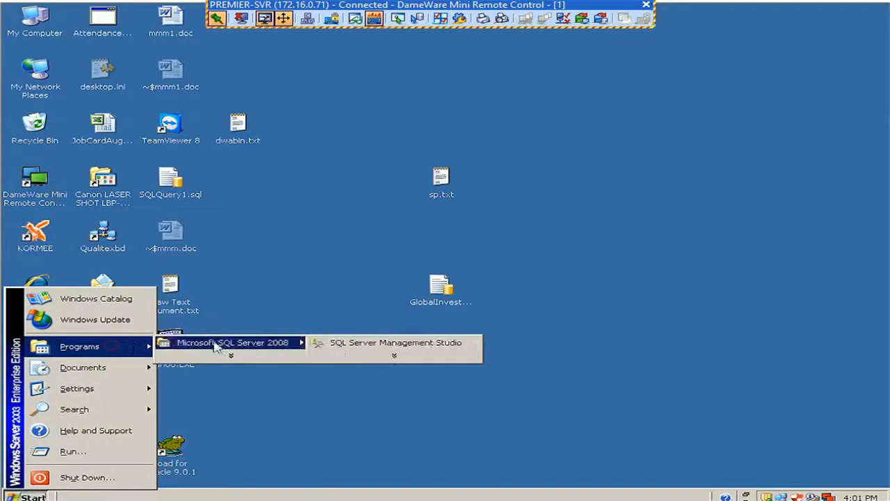
click(395, 343)
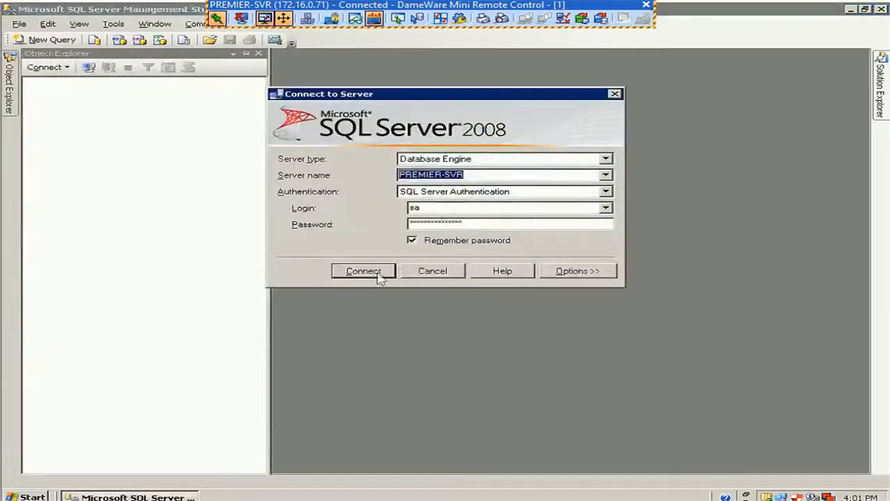
click(363, 270)
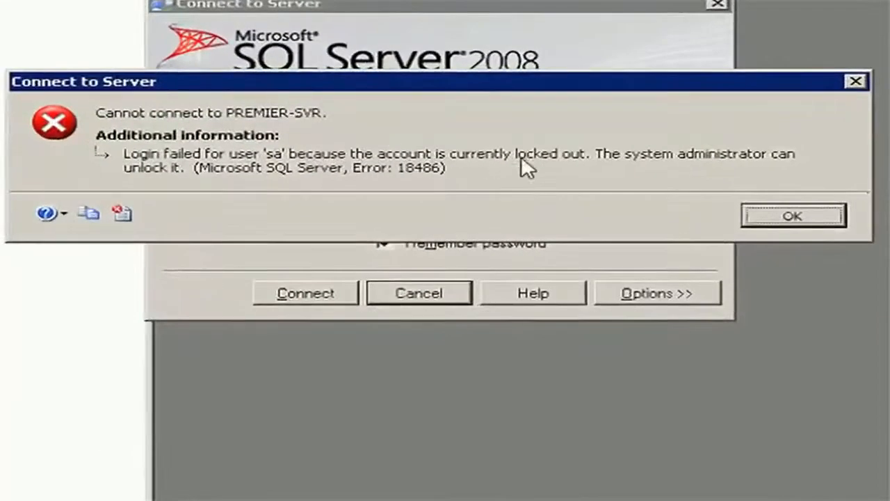
mouse_move(174, 179)
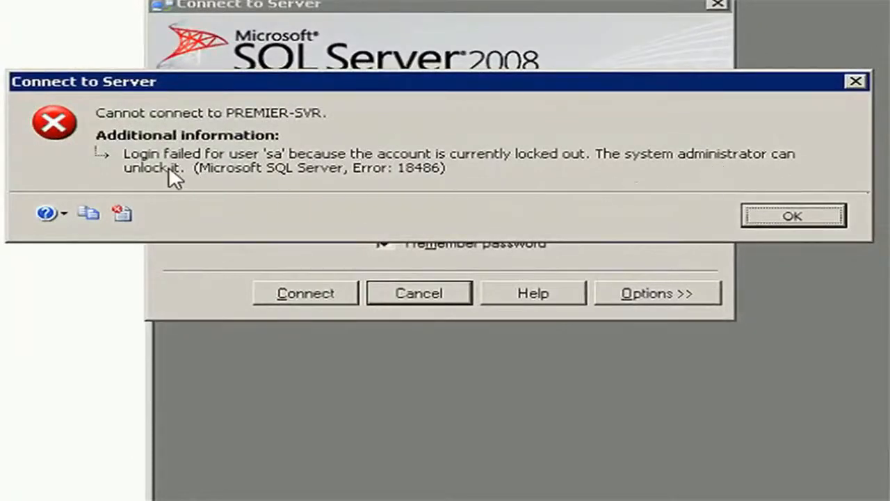
click(796, 215)
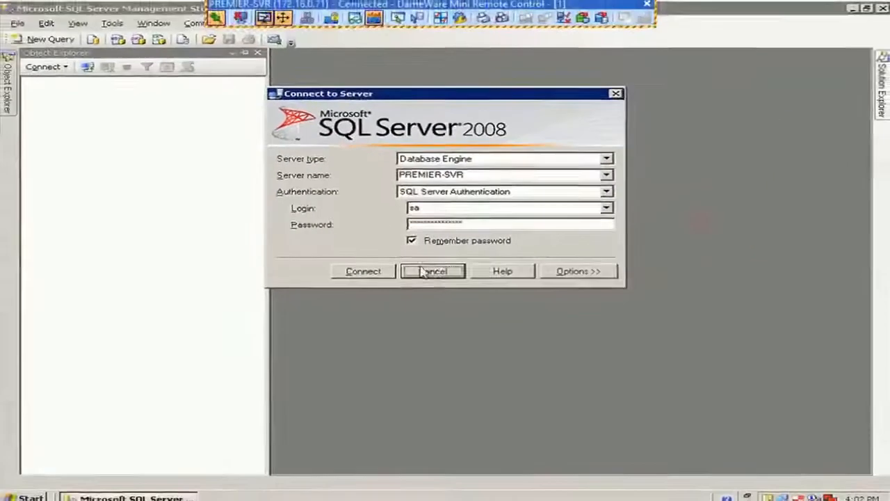
Retry the connection with Windows Authentication, acknowledge the login-failed error and cancel the dialog.
click(603, 192)
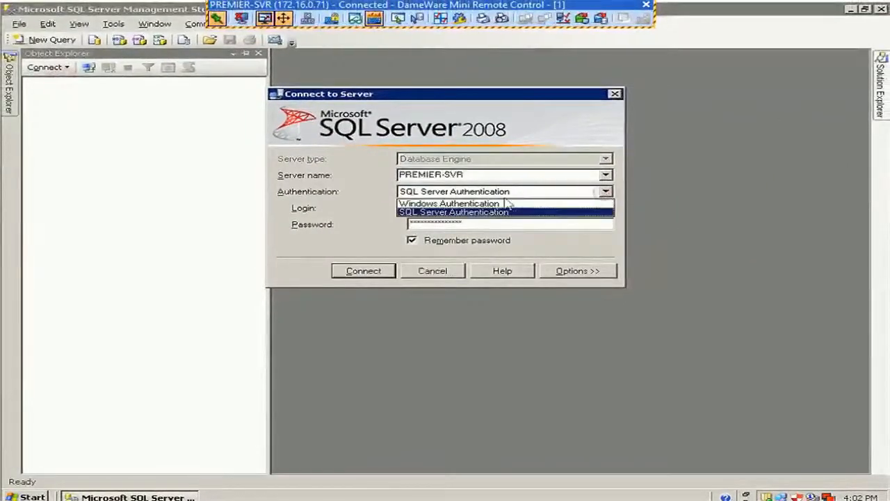
click(445, 204)
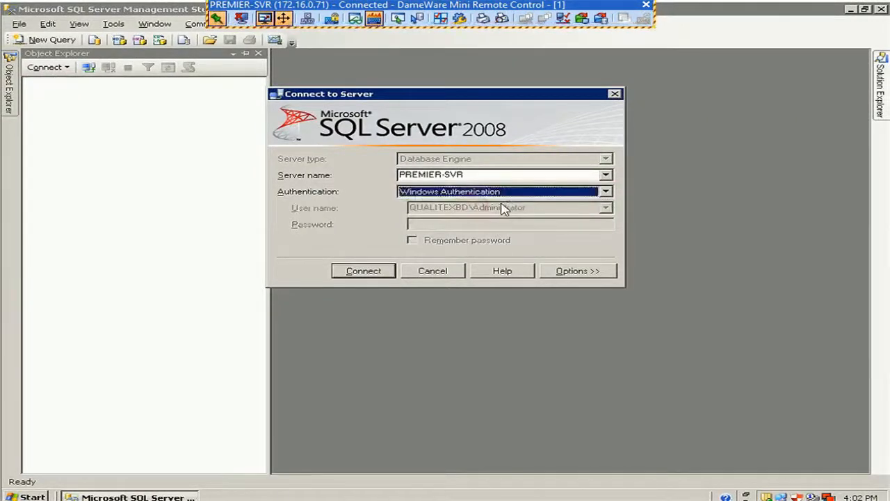
click(363, 270)
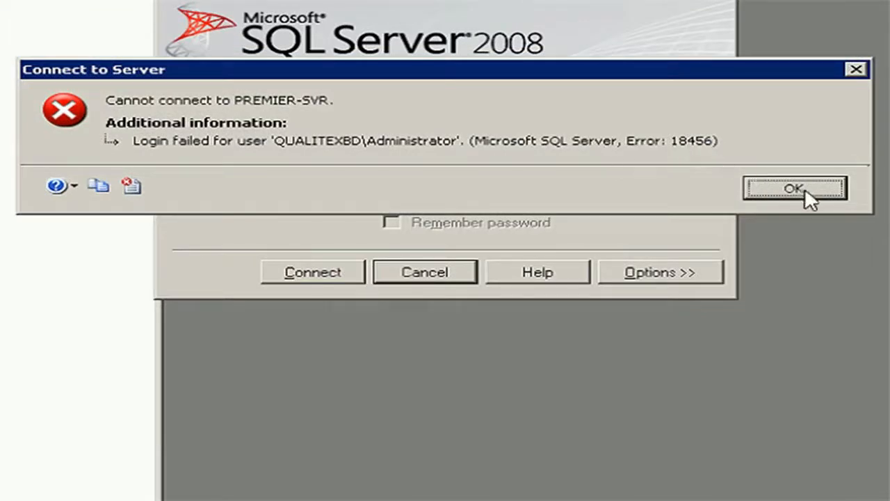
click(796, 189)
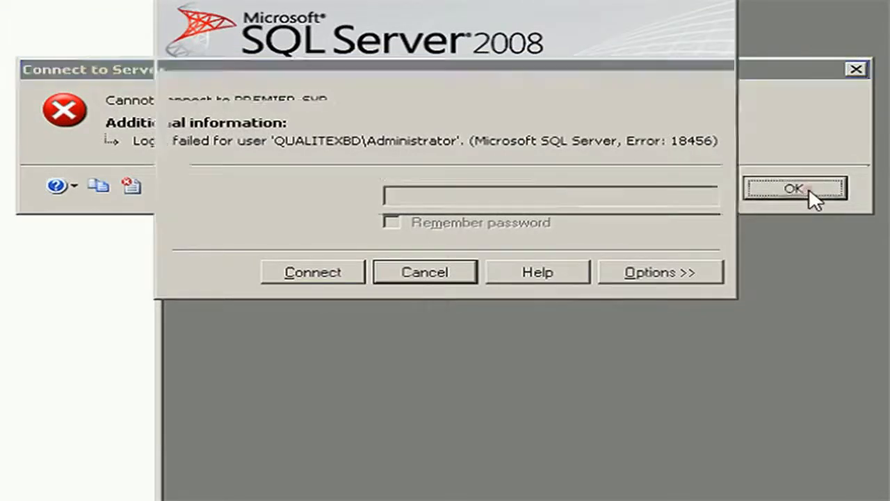
click(794, 189)
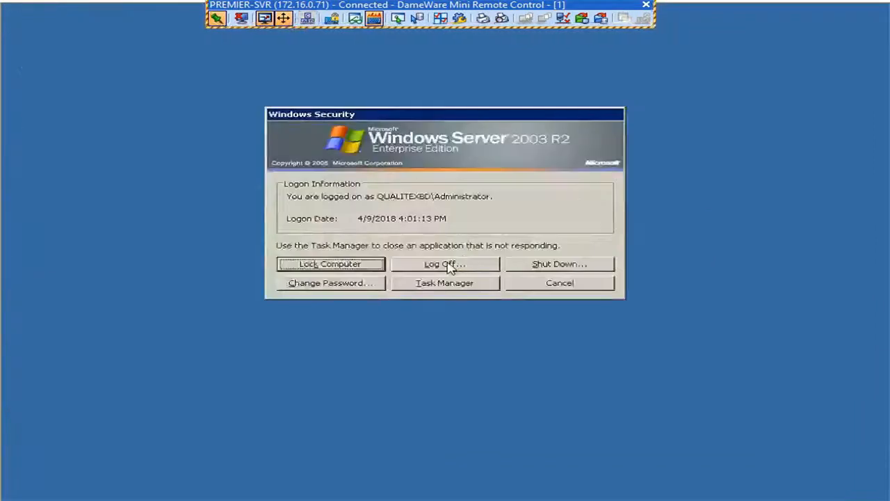
Log off the administrator and sign in to Windows as user 'shan', closing Manage Your Server.
click(560, 284)
text(row)
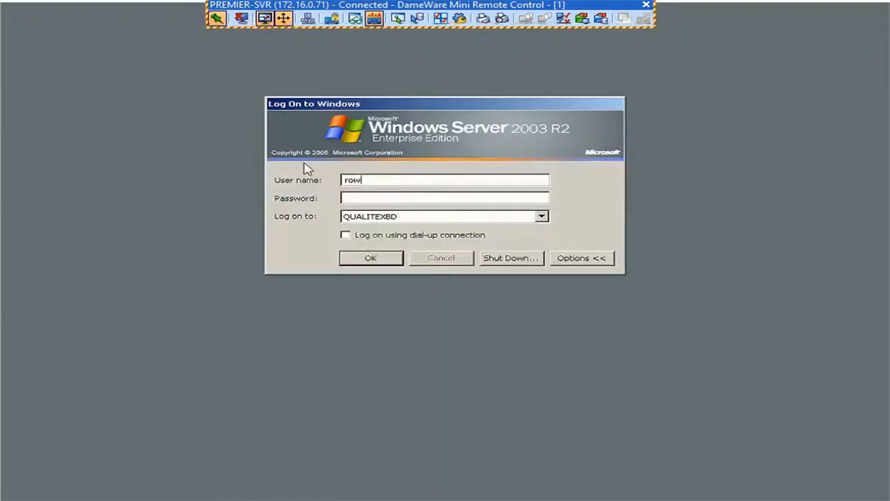
text(shan)
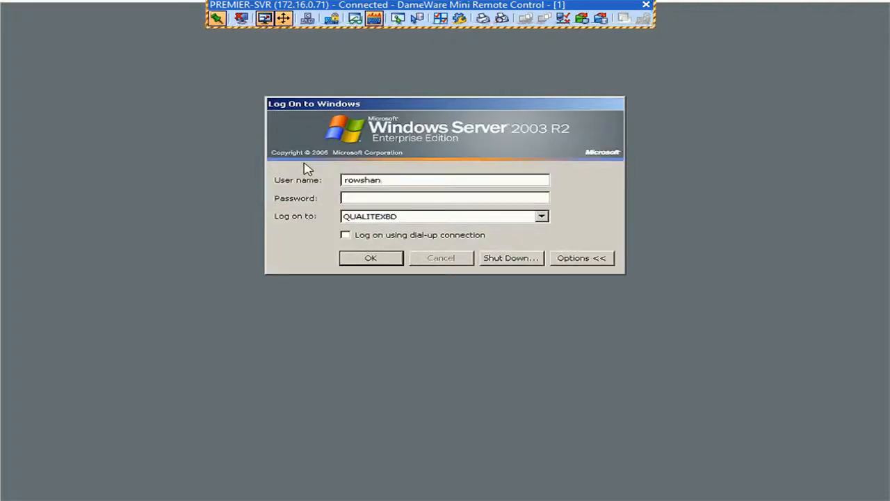
click(444, 197)
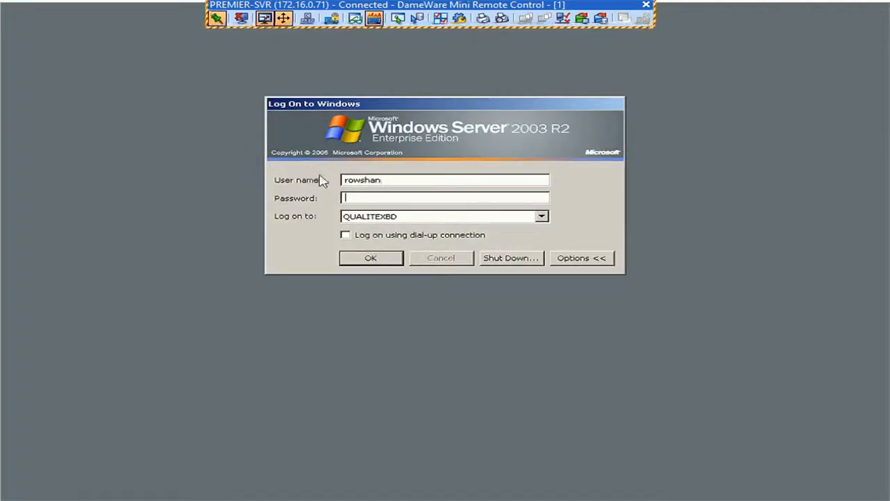
text(•••••)
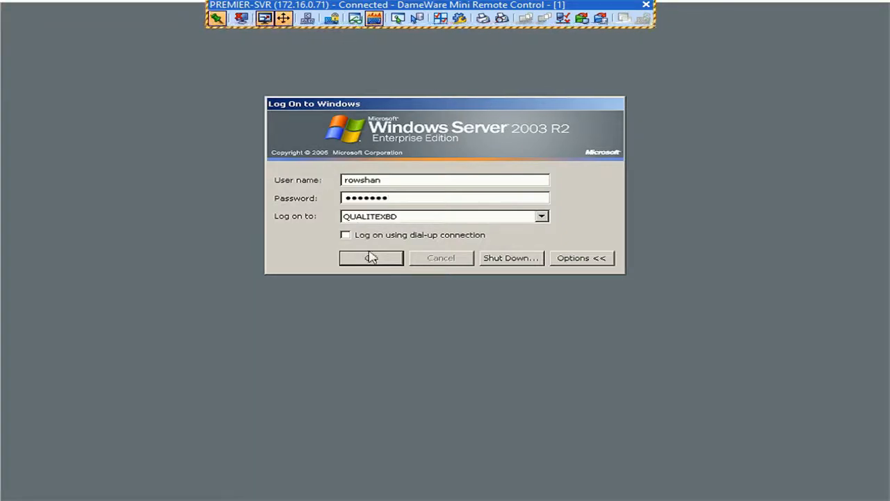
click(370, 257)
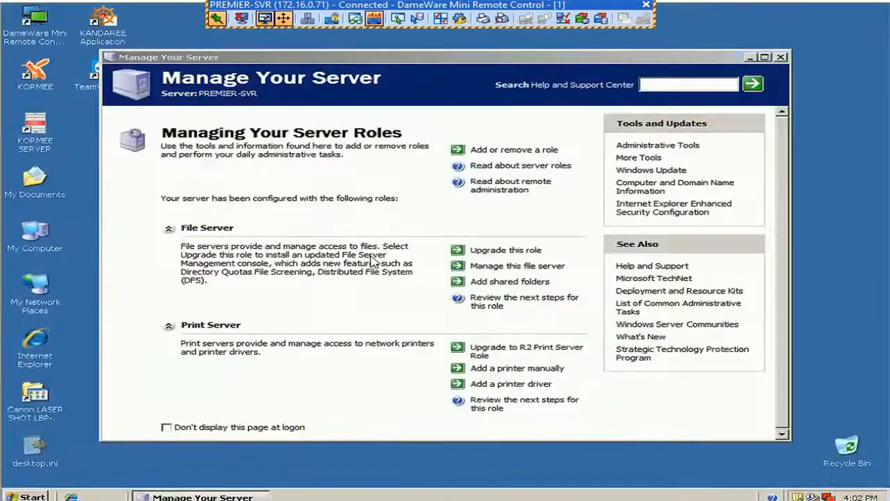
click(781, 56)
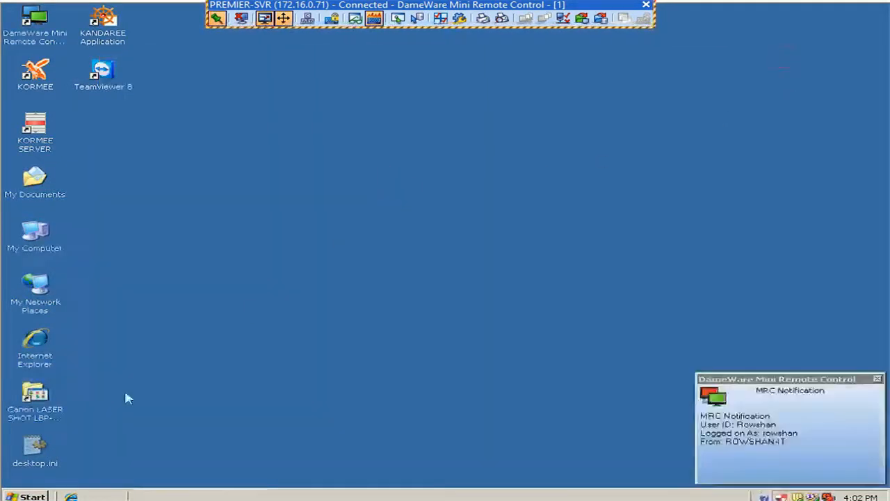
Reopen Management Studio under the new Windows user and attempt a connection with login sa.
click(29, 494)
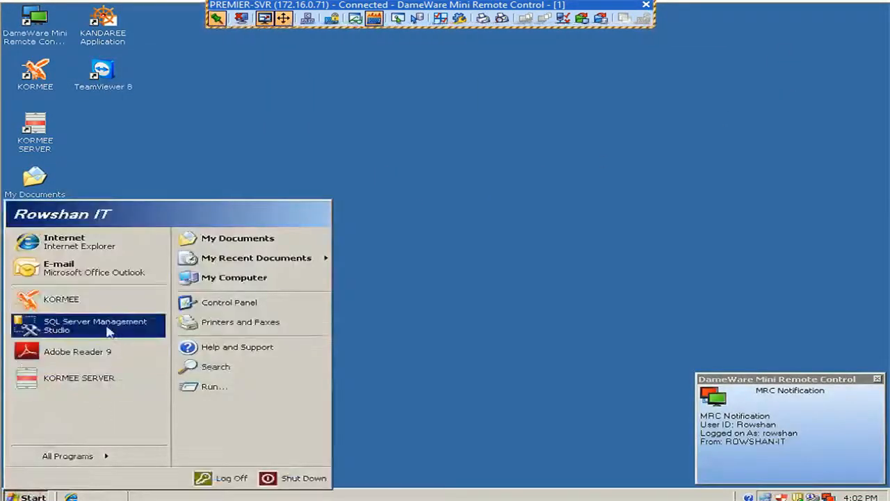
click(95, 327)
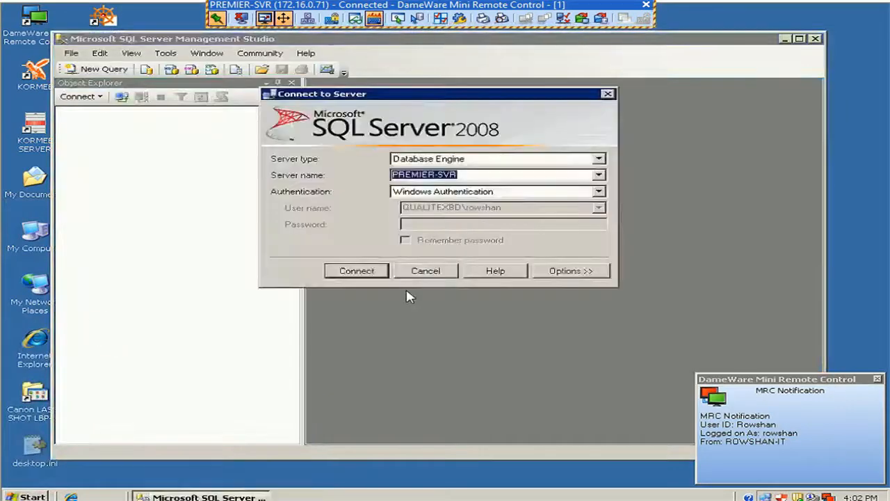
mouse_move(501, 192)
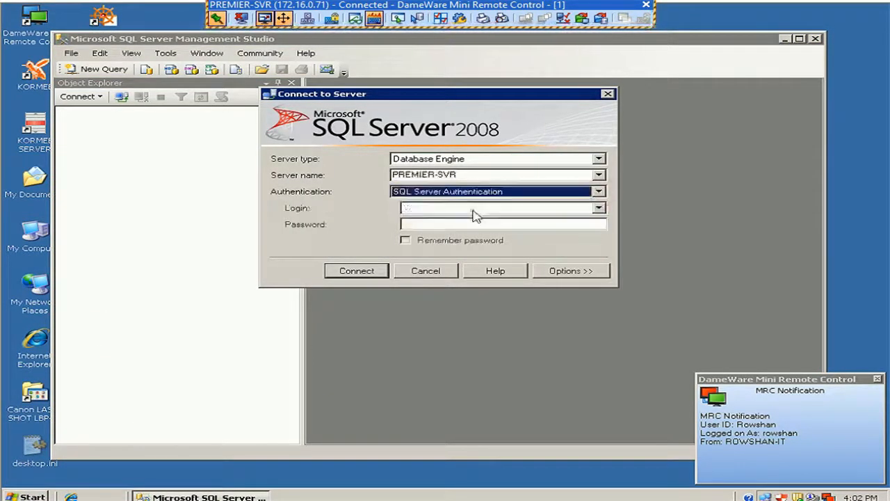
text(s)
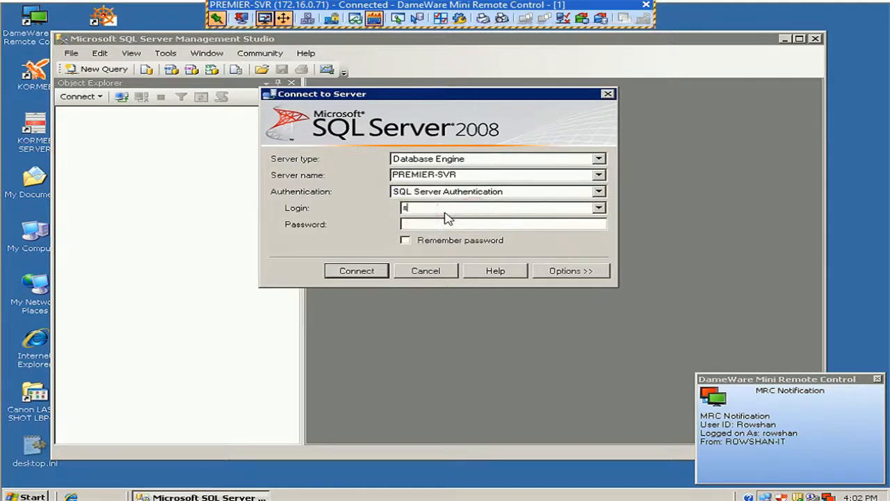
text(a)
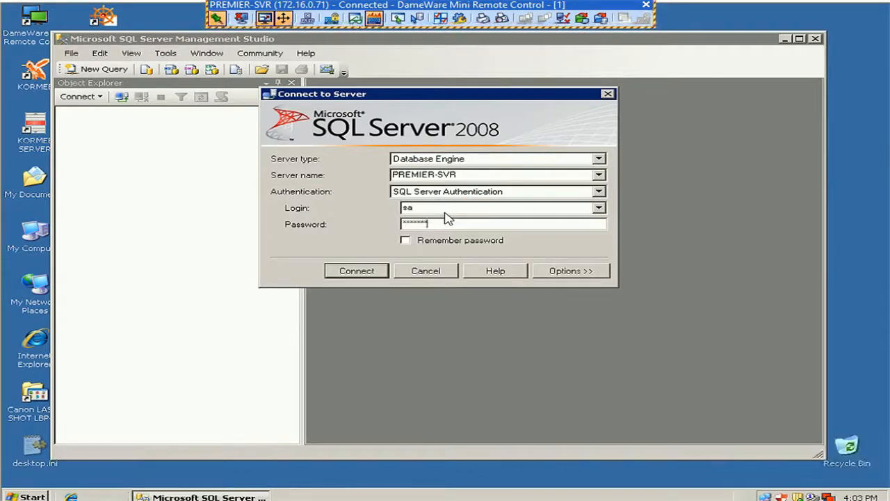
click(356, 269)
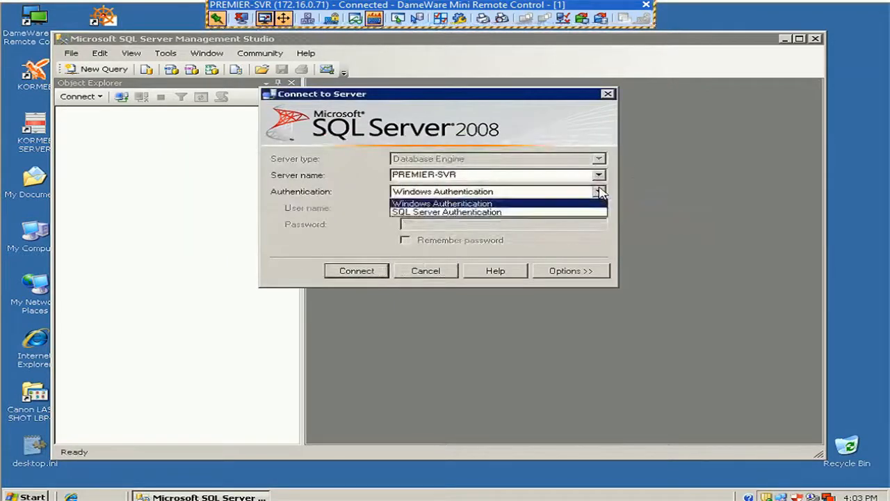
Connect to PREMIER-SVR with Windows Authentication and expand its Security folder in Object Explorer.
click(356, 270)
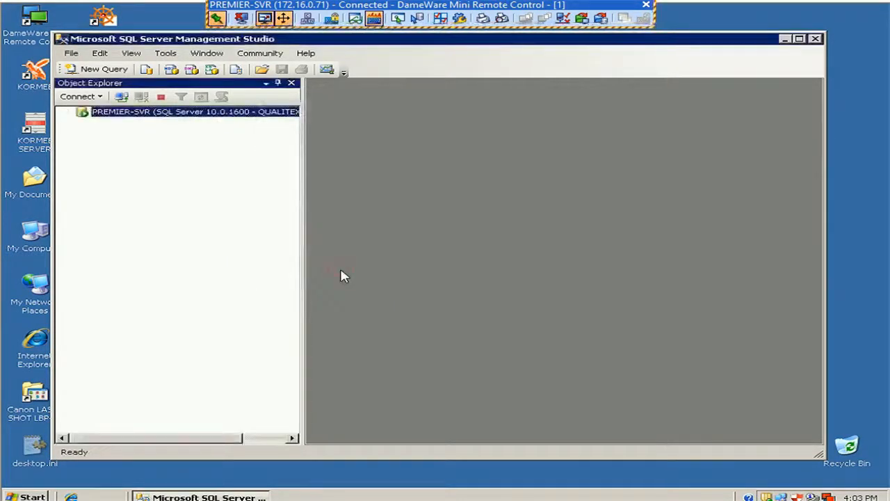
click(80, 111)
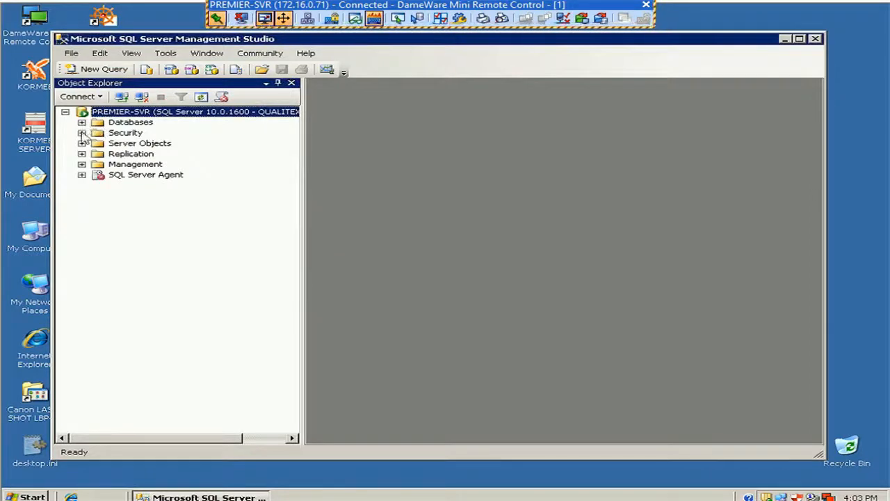
click(82, 132)
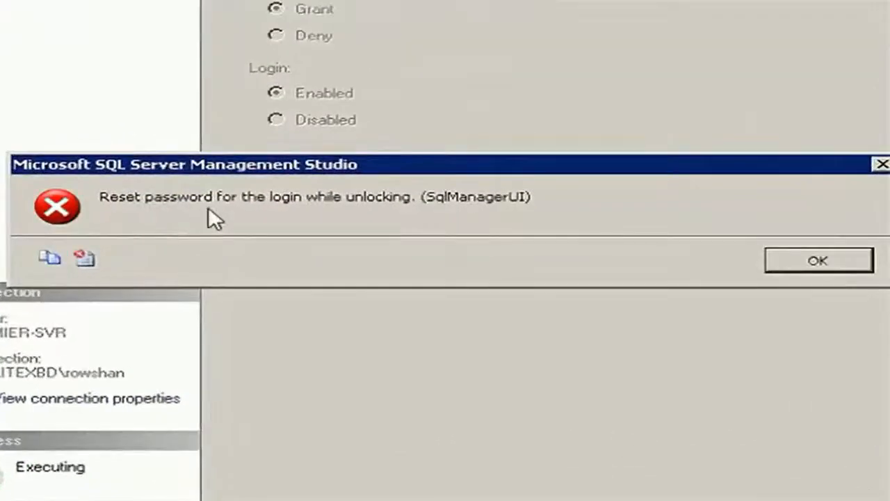
mouse_move(414, 228)
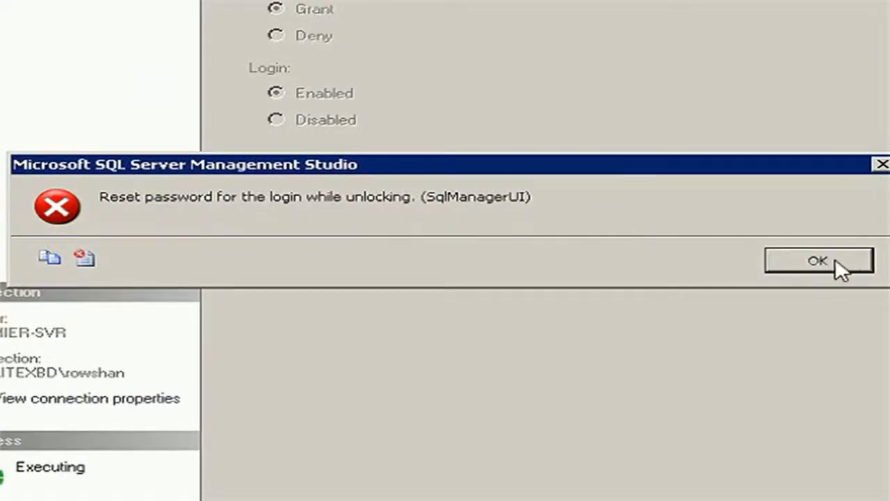
Acknowledge the error requiring a password reset to unlock the sa login.
click(815, 260)
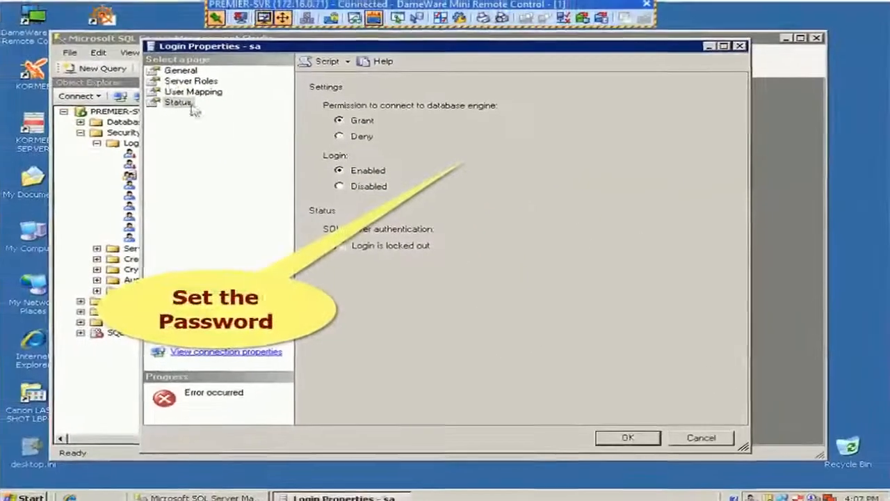
Give the sa login a new password on its General page and save the properties.
click(181, 70)
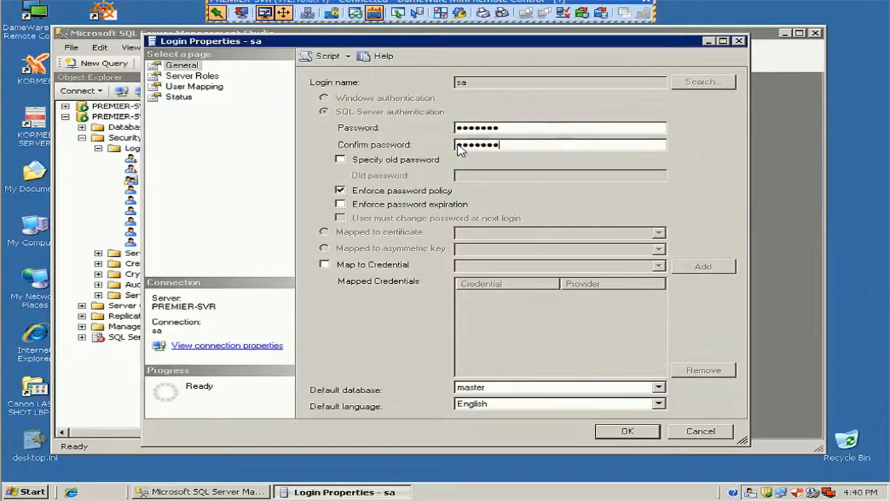
click(629, 431)
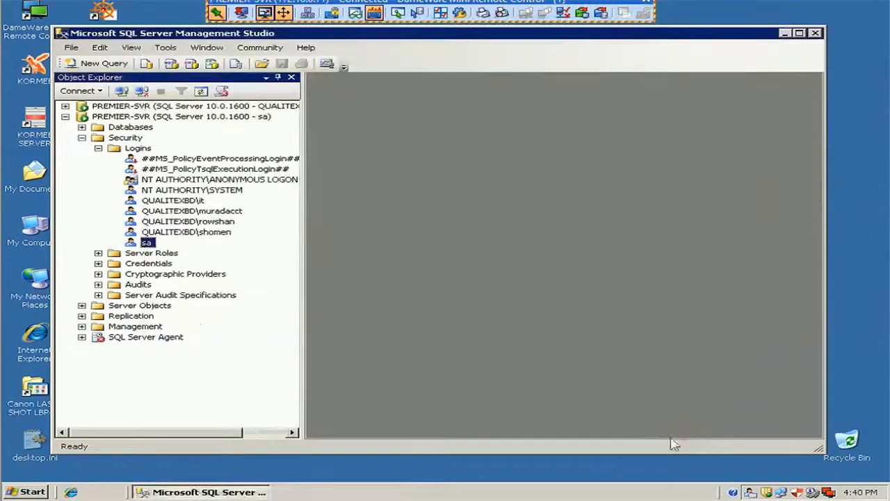
mouse_move(814, 33)
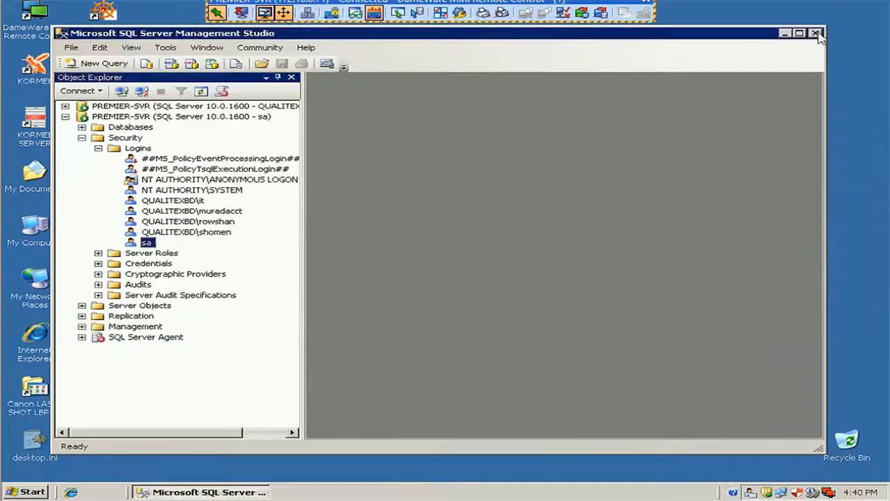
Close and relaunch Management Studio to reach the Connect to Server dialog as sa.
click(816, 34)
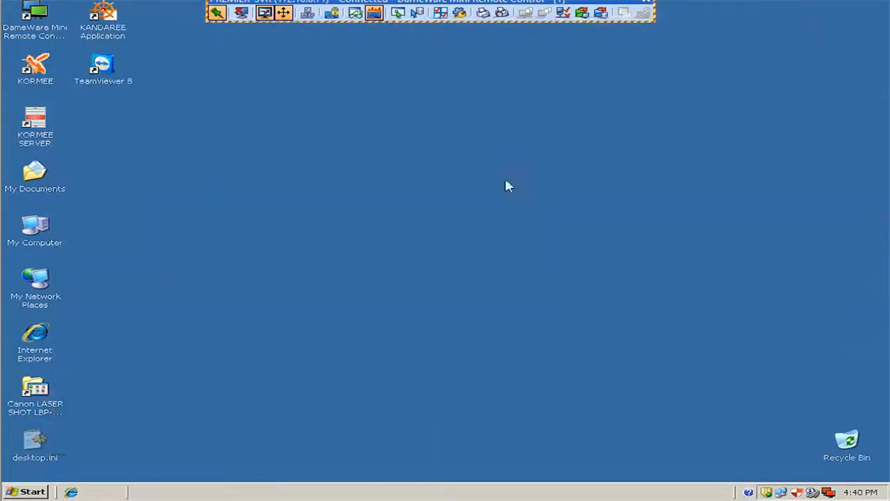
click(29, 492)
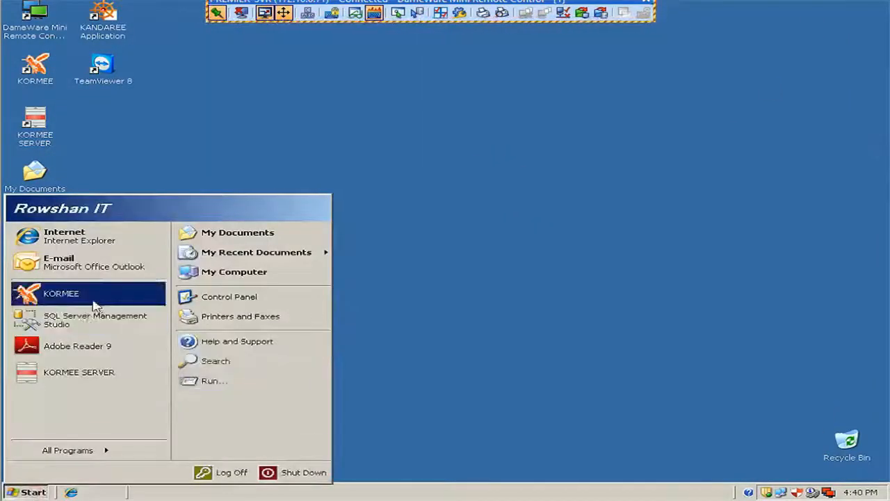
click(94, 320)
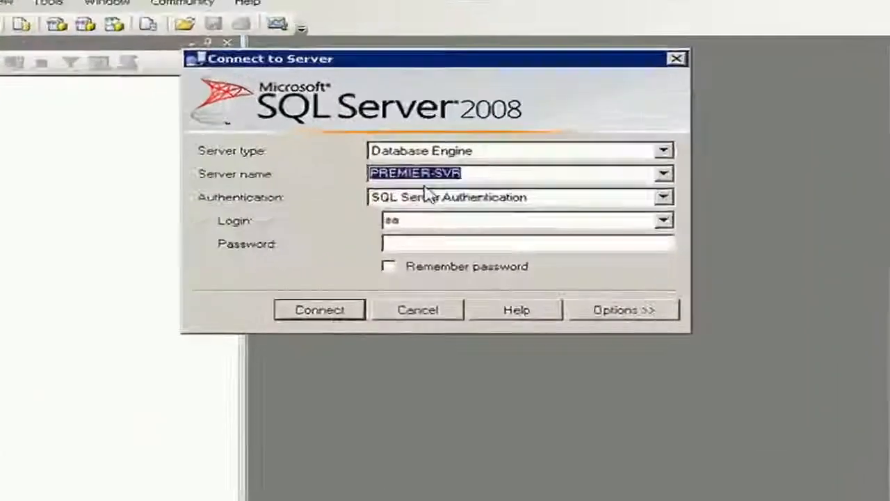